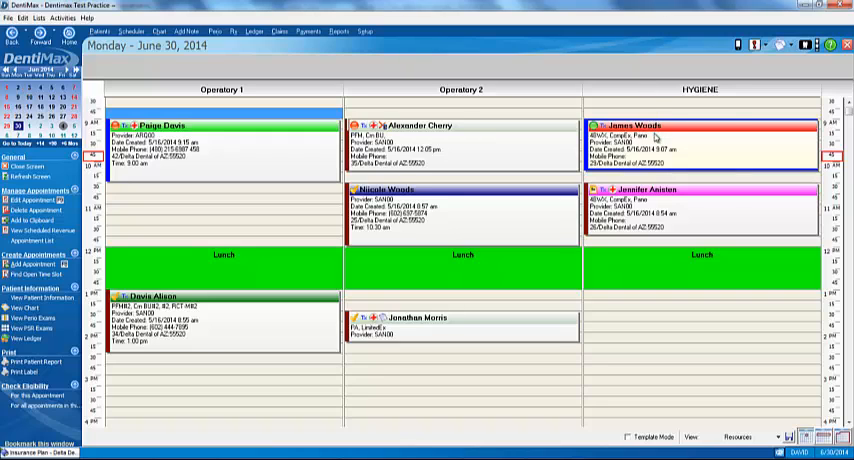
right_click(650, 136)
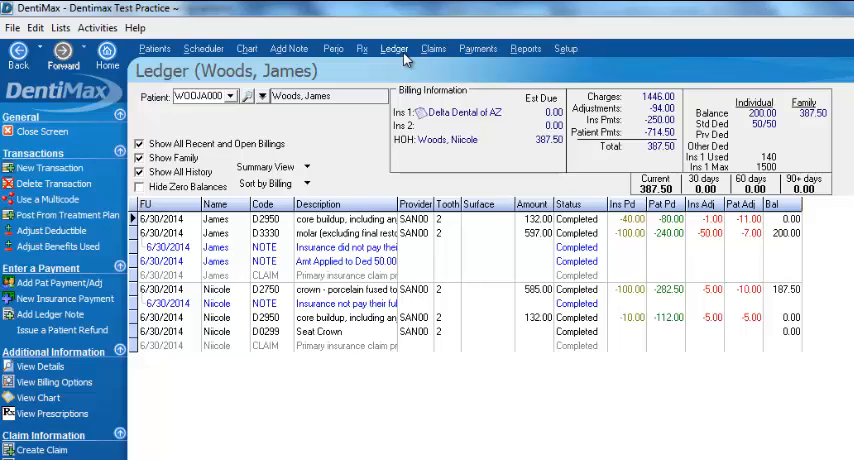
mouse_move(448, 128)
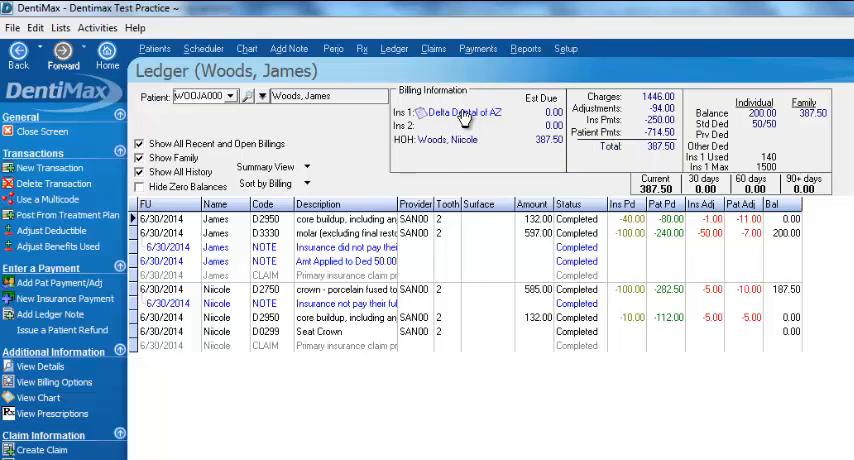
Review the Delta Dental of AZ plan details and its DELTA P fee schedule, then return to the ledger.
left_click(460, 112)
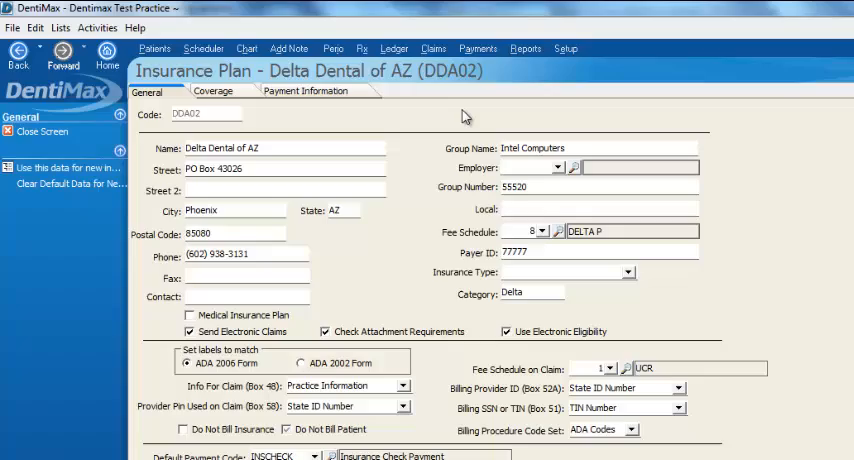
double_click(592, 232)
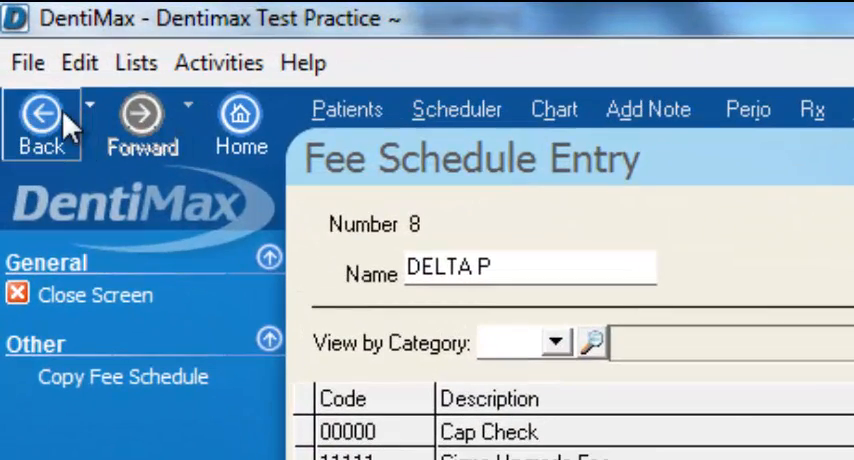
left_click(42, 120)
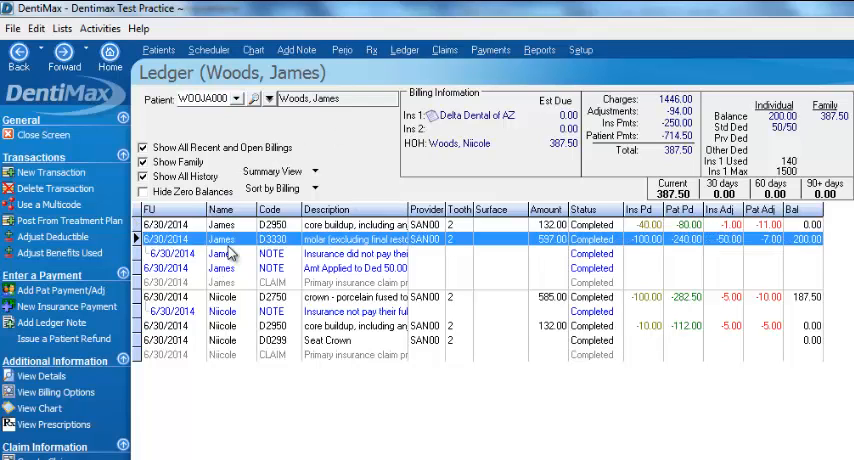
mouse_move(230, 332)
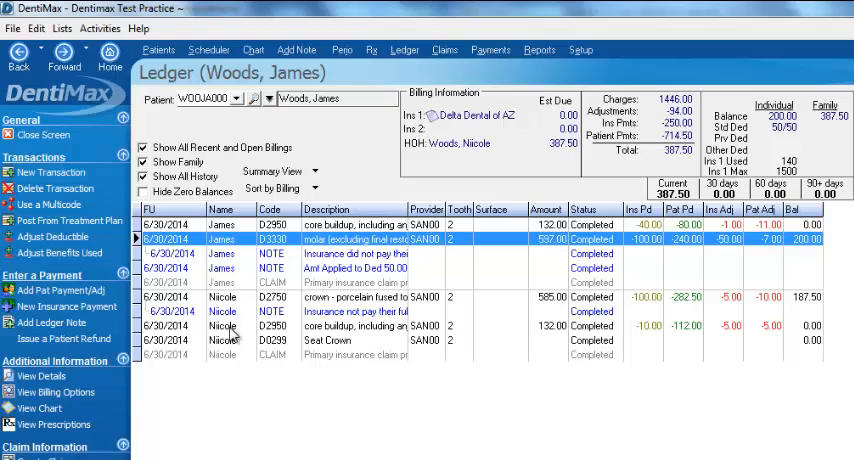
Inspect the $132 charge paid to zero and the $597 core buildup charge still owing $200.
left_click(350, 324)
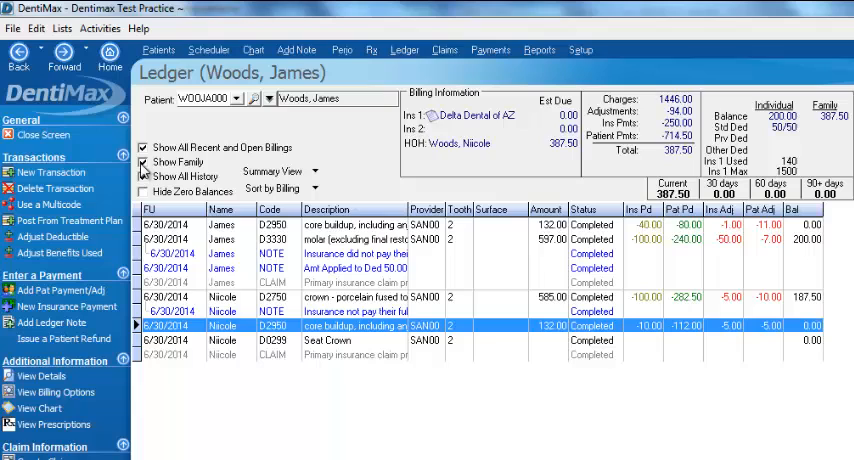
left_click(144, 162)
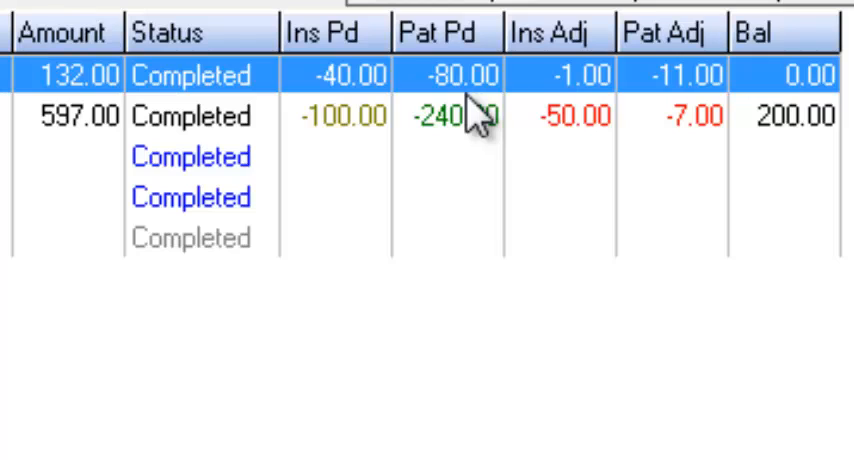
mouse_move(576, 120)
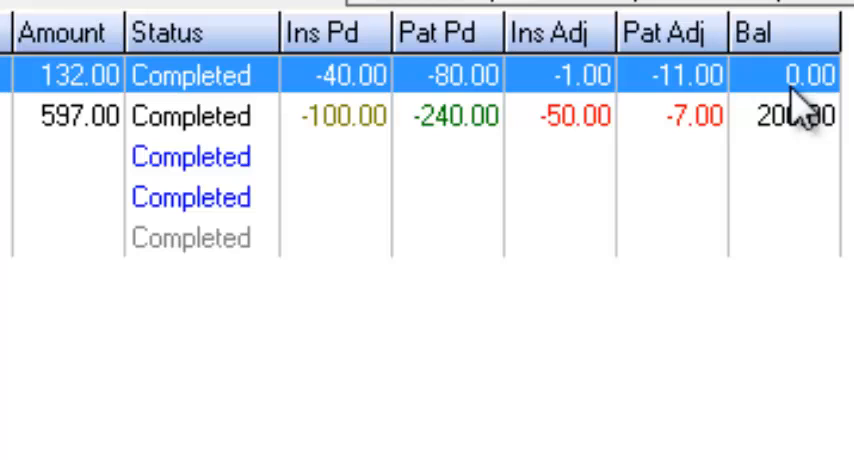
mouse_move(800, 120)
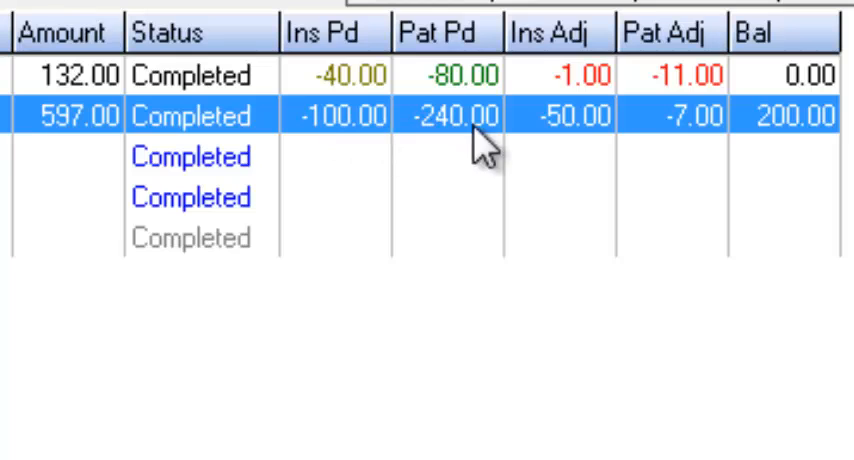
mouse_move(488, 150)
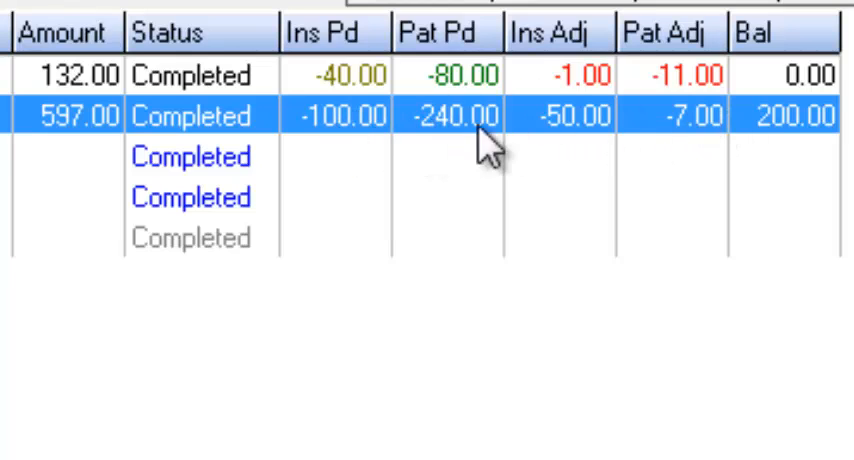
mouse_move(790, 136)
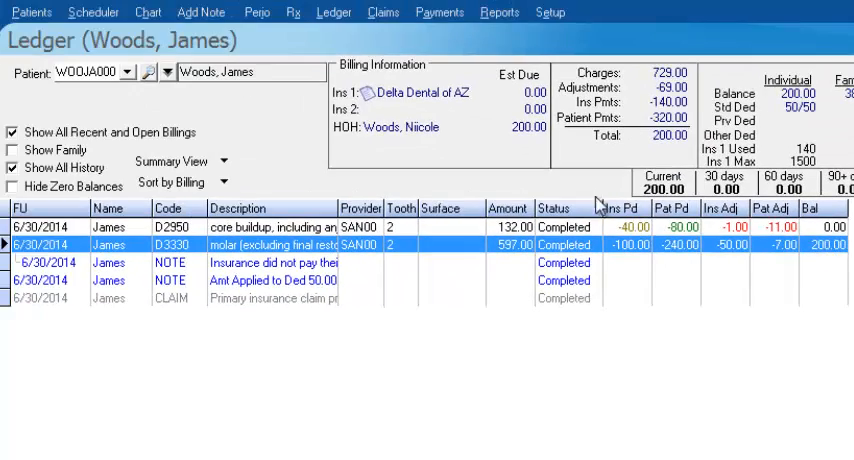
Switch the ledger from Summary View to Detail View and select a detailed payment line.
left_click(172, 160)
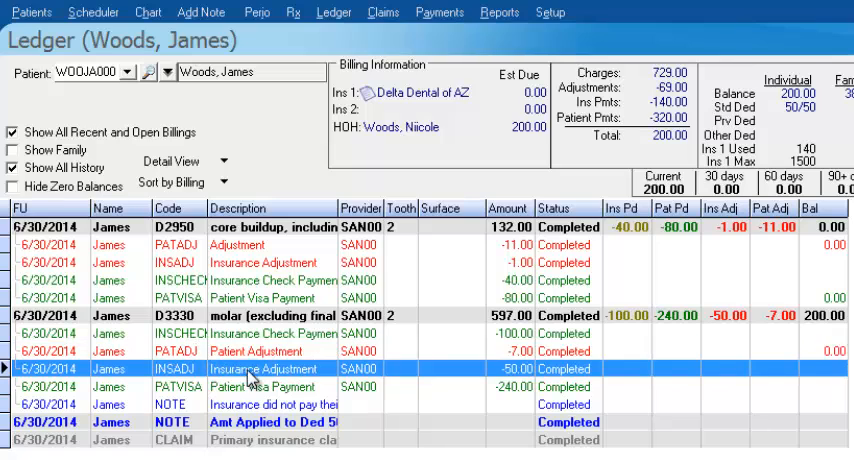
left_click(250, 386)
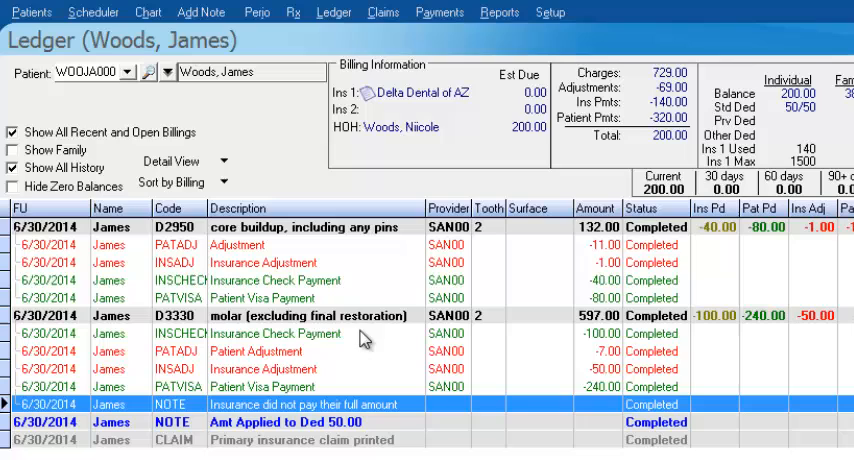
mouse_move(332, 412)
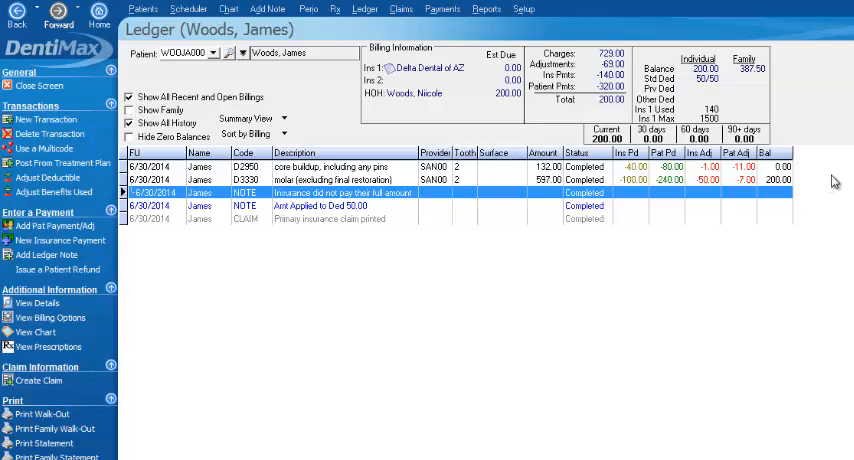
mouse_move(530, 196)
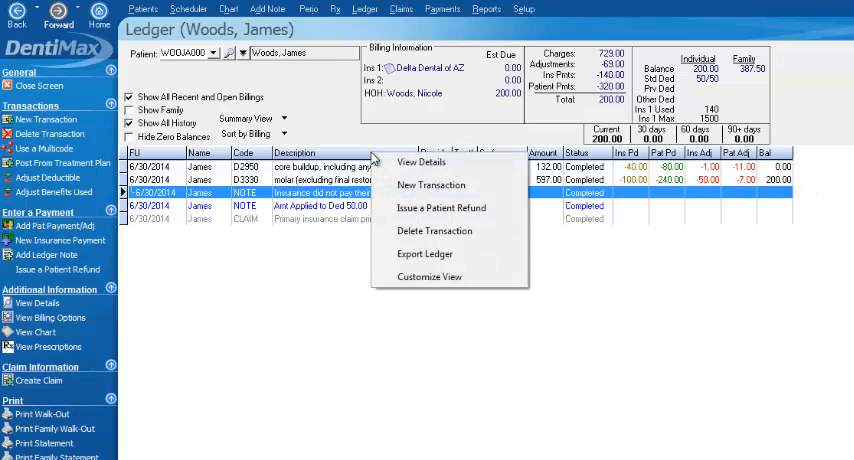
mouse_move(476, 262)
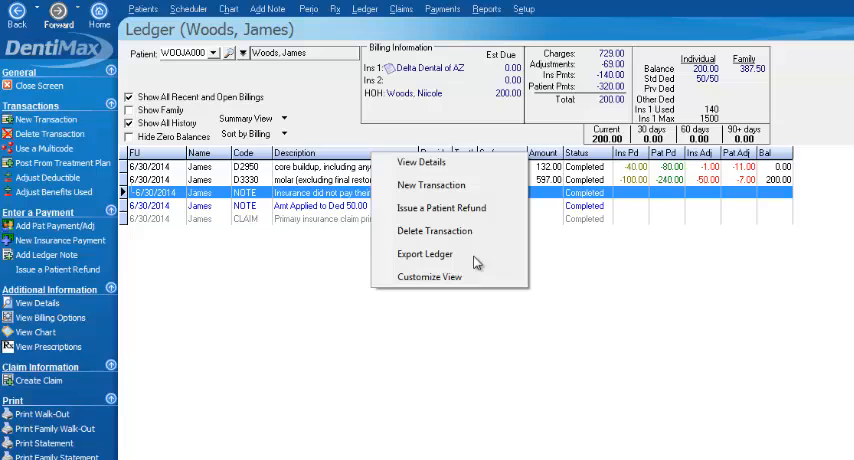
Add the Follow Up field to the ledger view and rename its column title to FU.
left_click(428, 276)
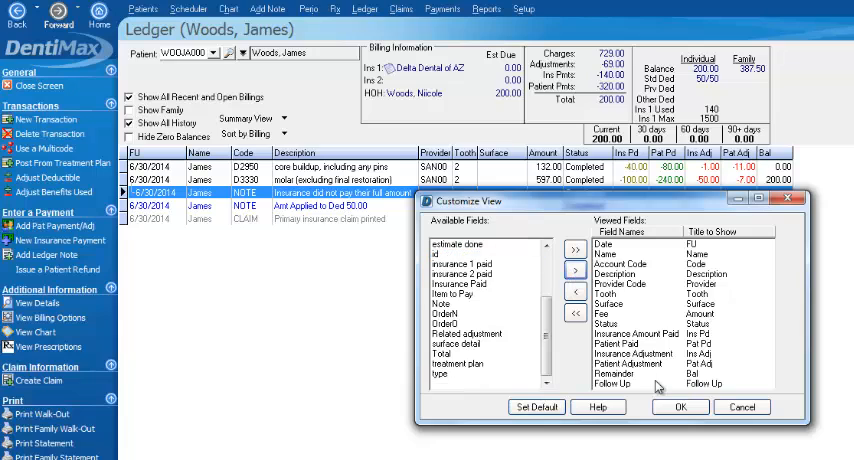
left_click(704, 384)
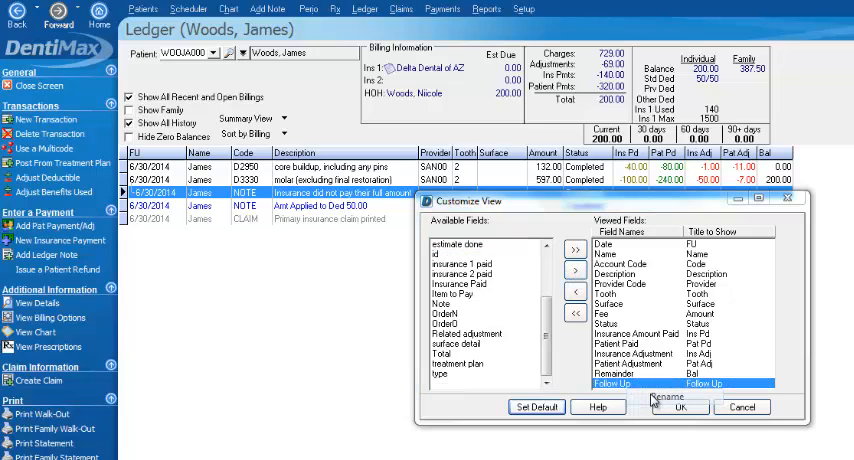
left_click(652, 396)
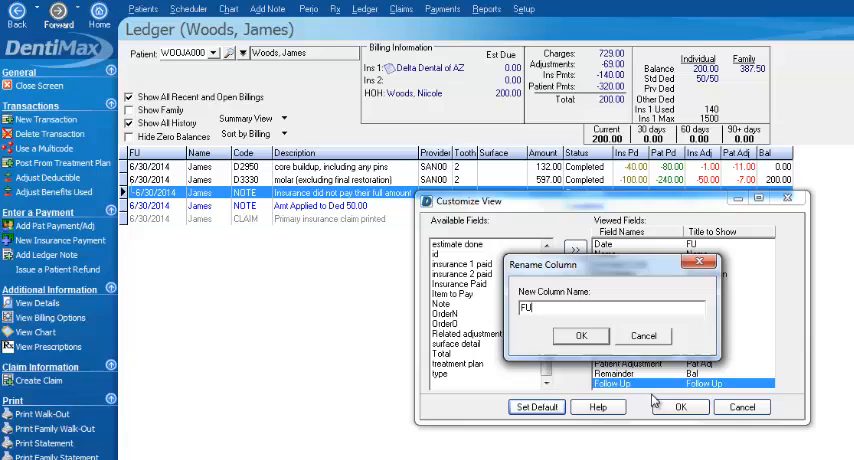
left_click(680, 406)
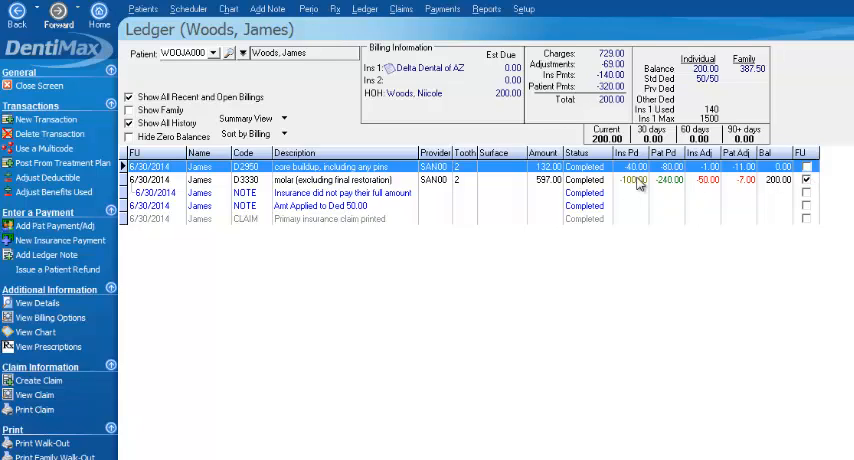
mouse_move(636, 184)
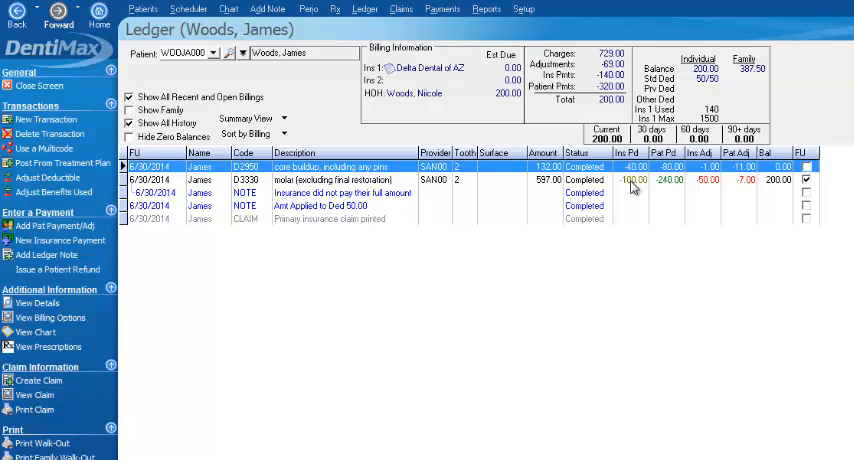
mouse_move(610, 182)
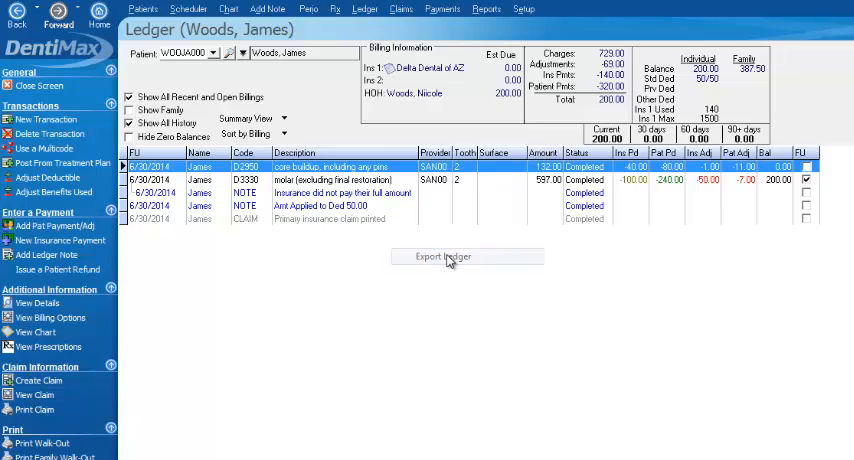
left_click(444, 256)
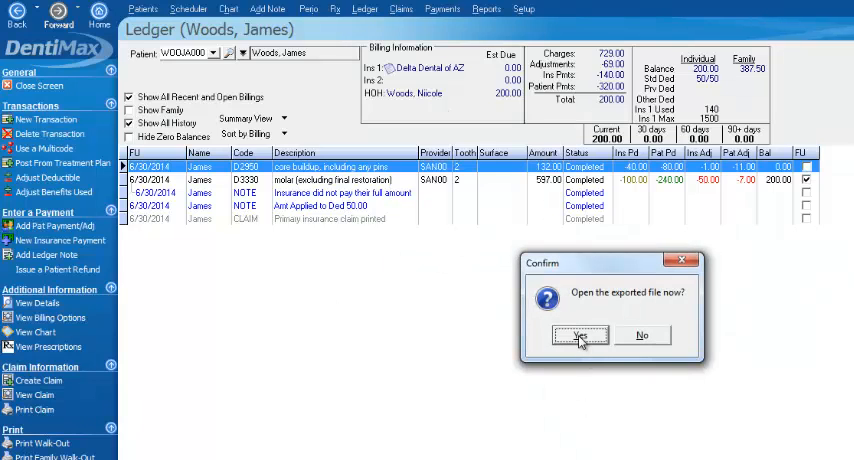
left_click(580, 336)
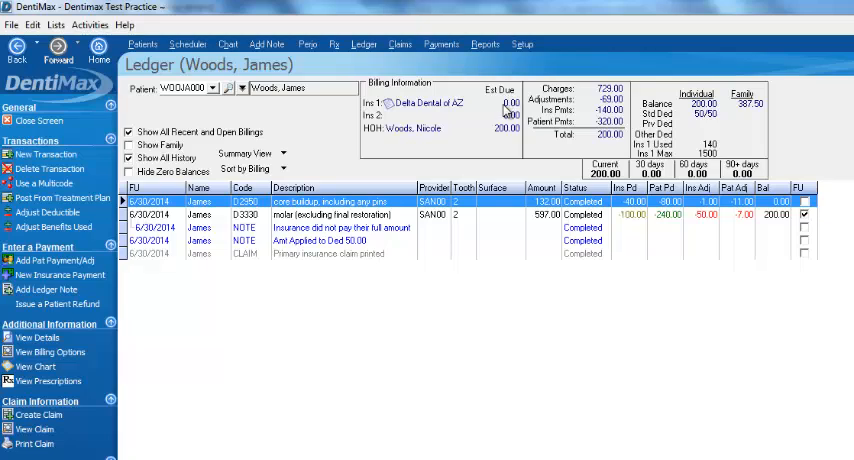
mouse_move(408, 128)
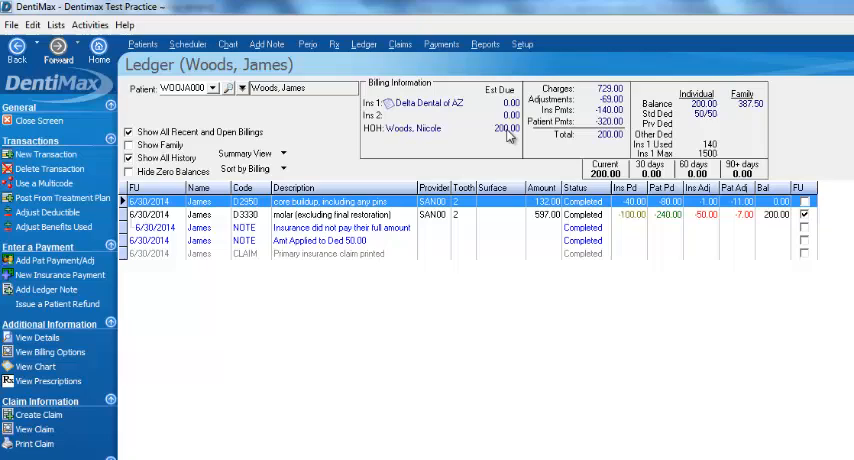
mouse_move(604, 144)
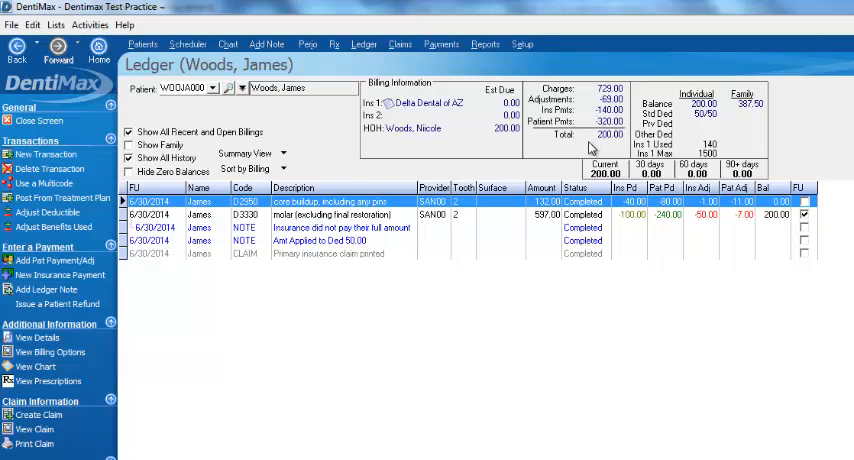
mouse_move(492, 136)
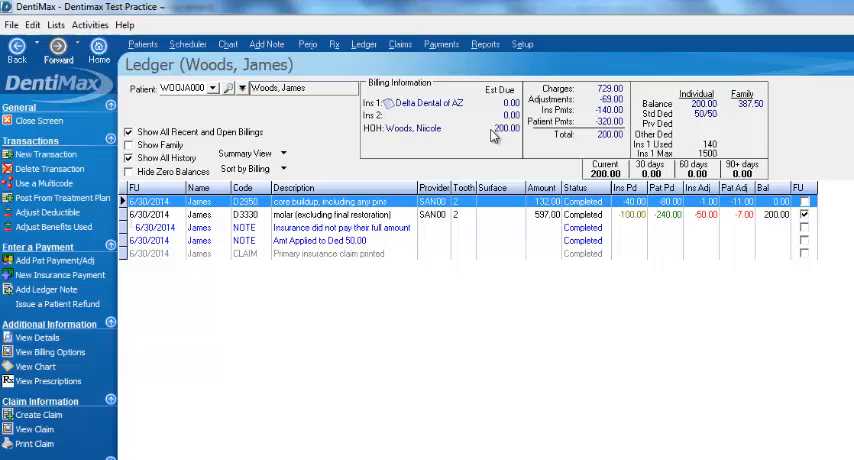
mouse_move(704, 116)
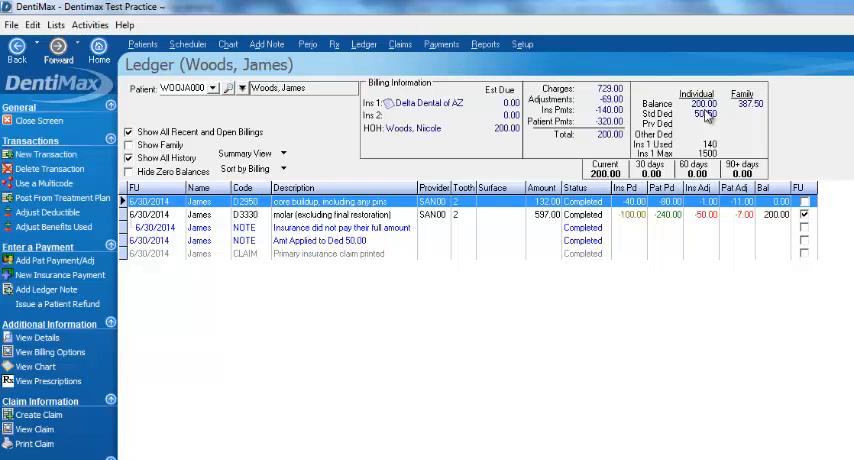
mouse_move(702, 116)
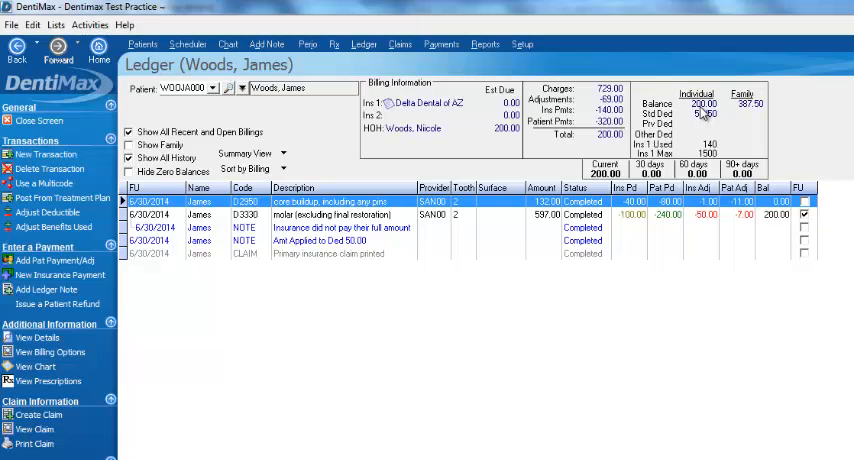
mouse_move(752, 112)
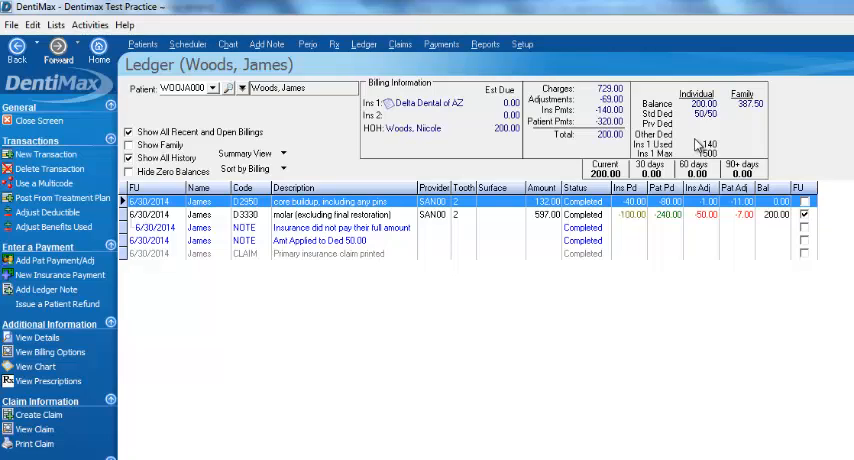
mouse_move(696, 148)
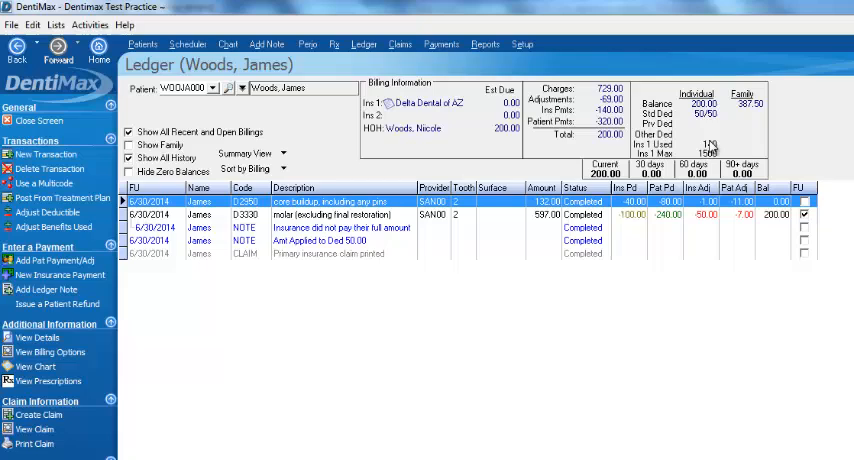
mouse_move(704, 156)
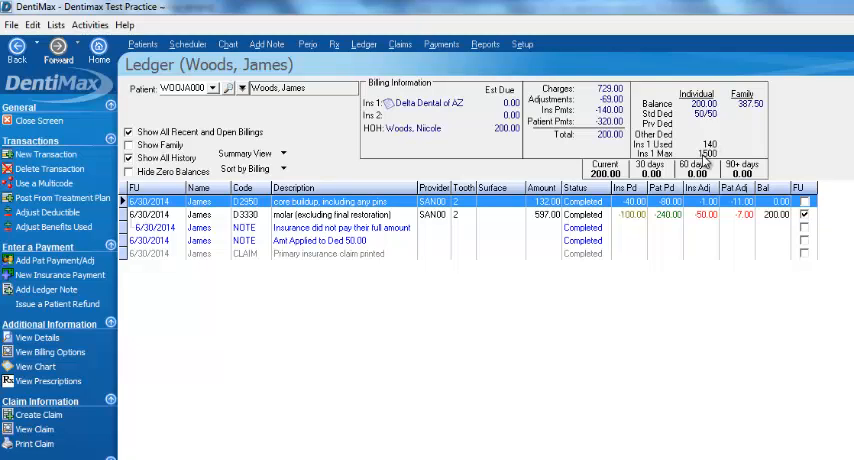
mouse_move(708, 162)
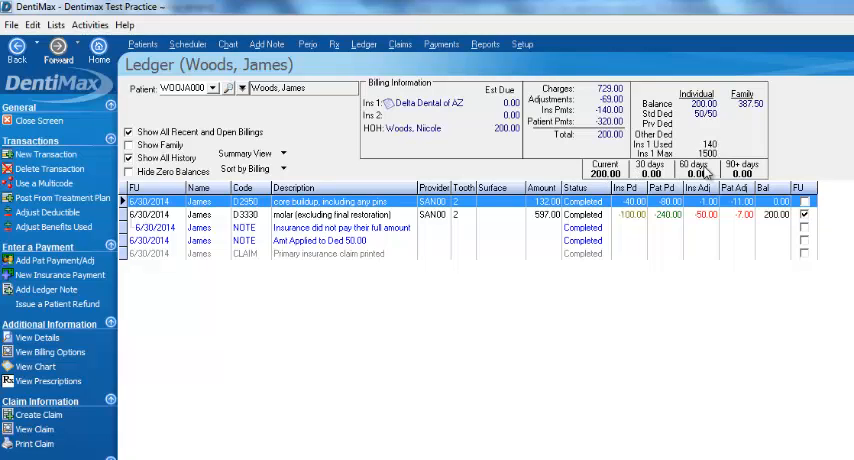
mouse_move(598, 182)
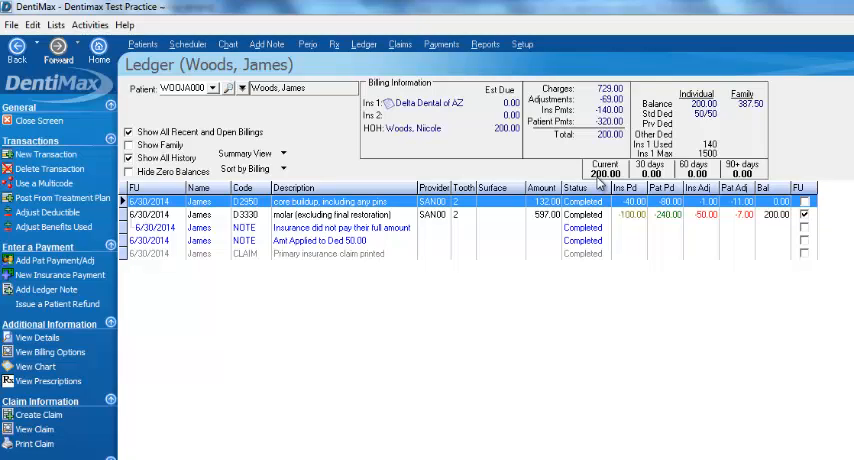
mouse_move(604, 184)
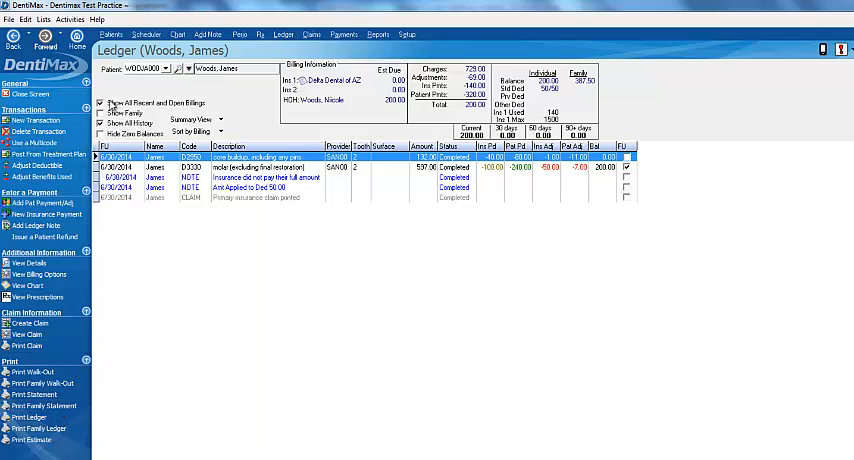
Enable Show Family, start Print Statement and confirm the chosen statement report.
left_click(100, 112)
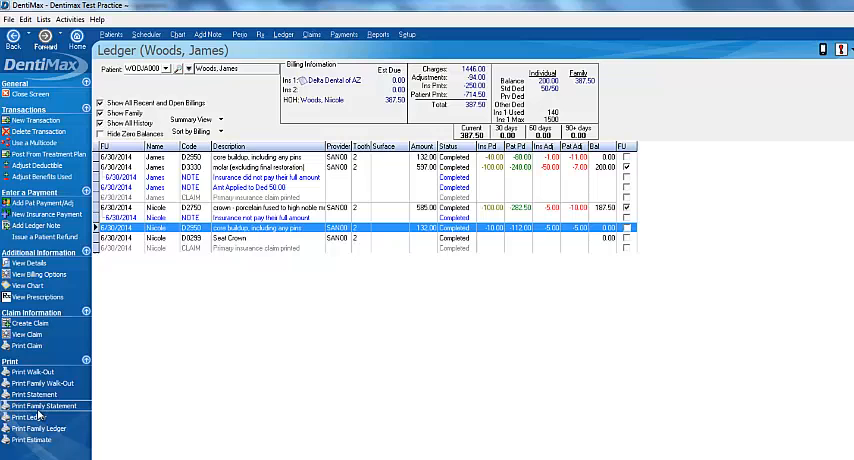
left_click(44, 404)
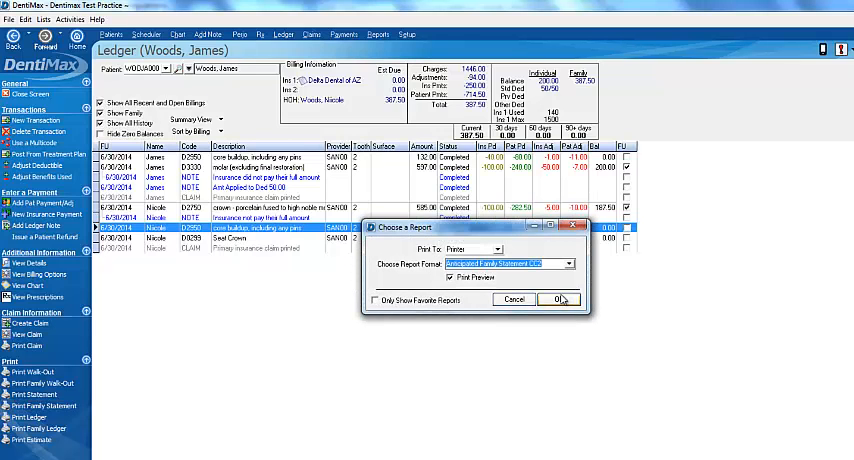
left_click(560, 300)
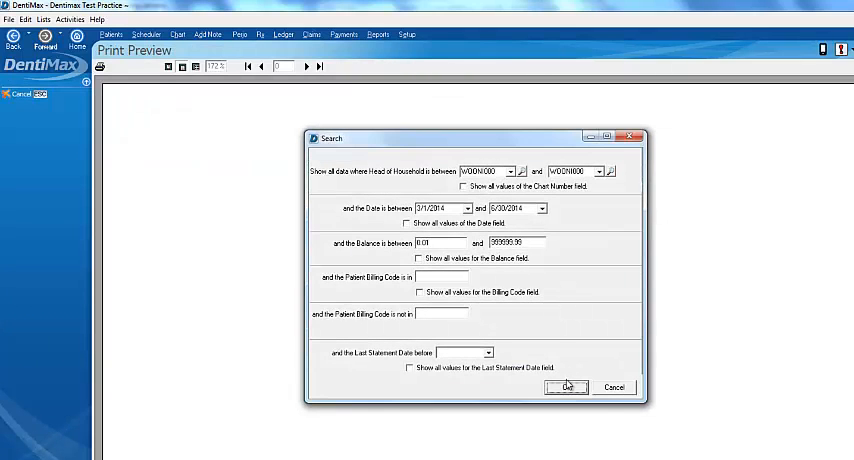
left_click(568, 388)
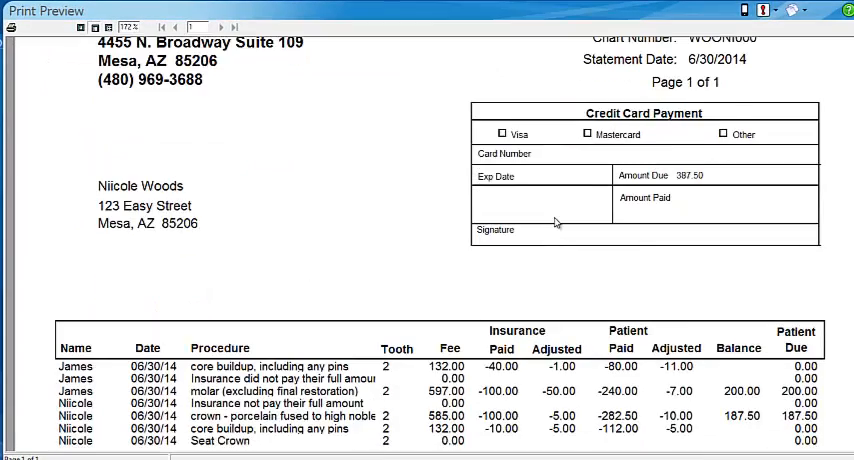
scroll("down", 3)
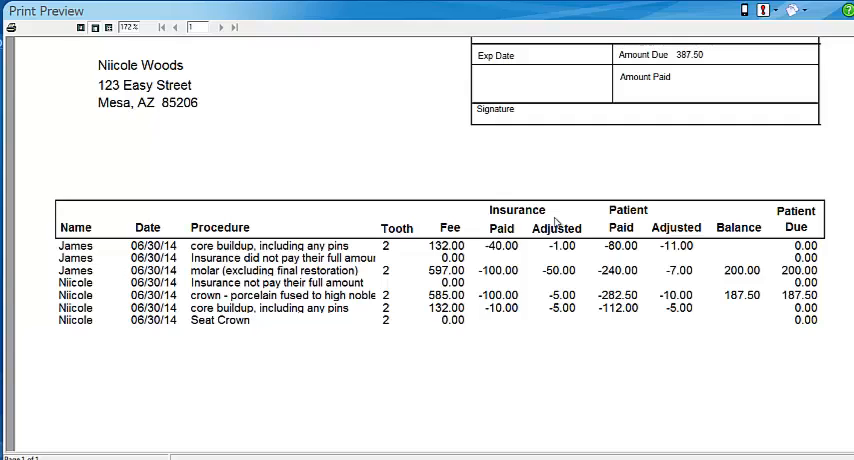
mouse_move(488, 312)
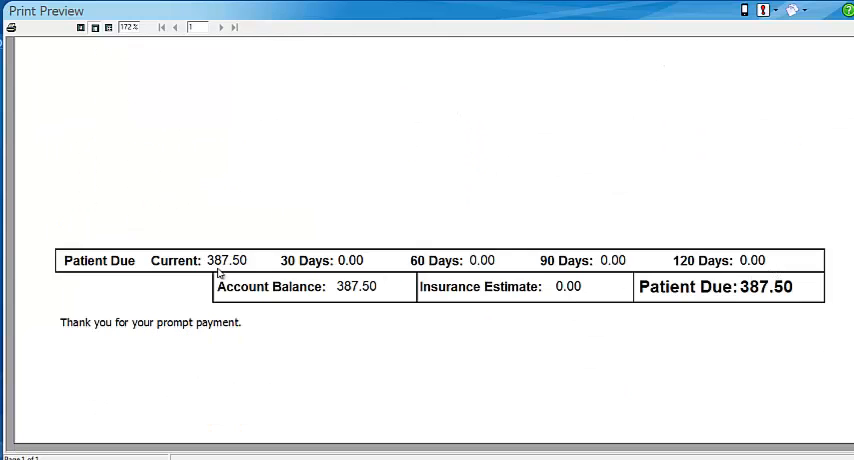
mouse_move(718, 264)
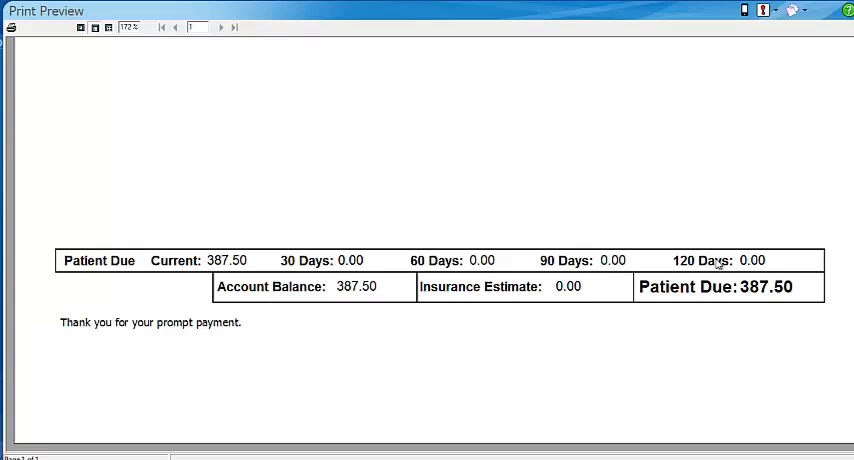
mouse_move(380, 284)
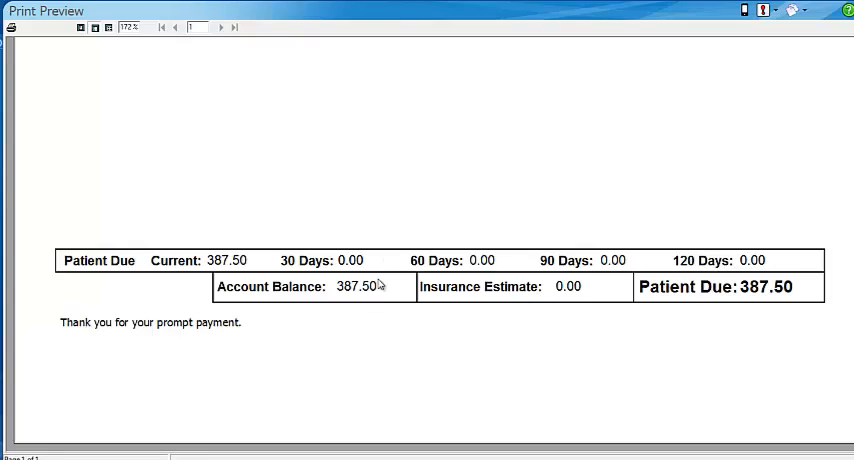
mouse_move(650, 368)
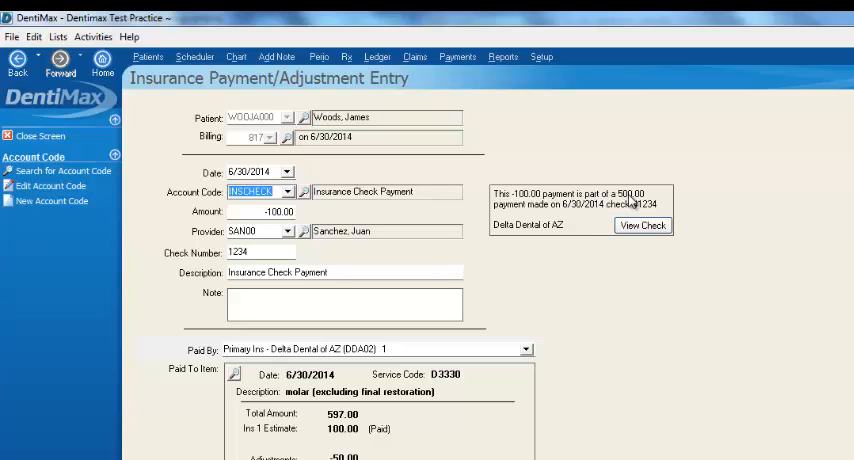
Review the $100 Delta Dental insurance check payment entry and return to the Woods family ledger.
left_click(642, 224)
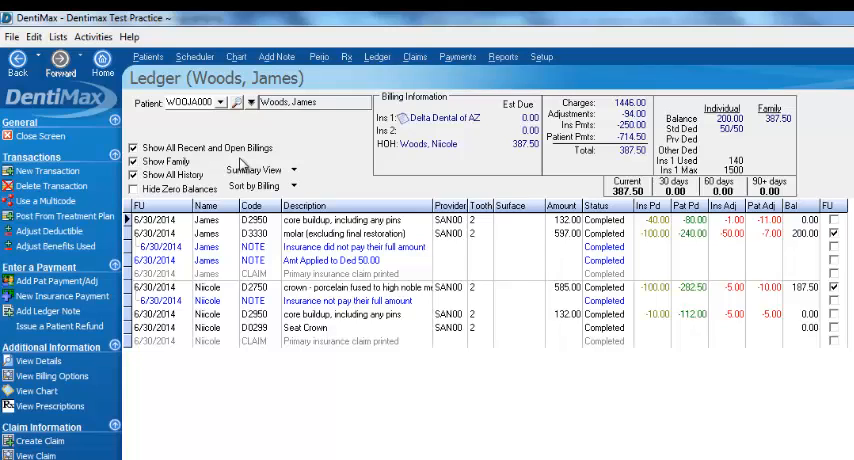
mouse_move(242, 164)
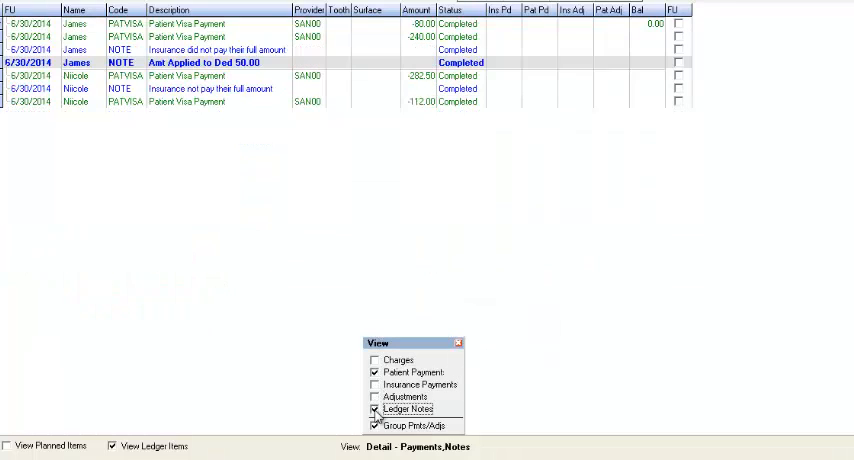
left_click(374, 408)
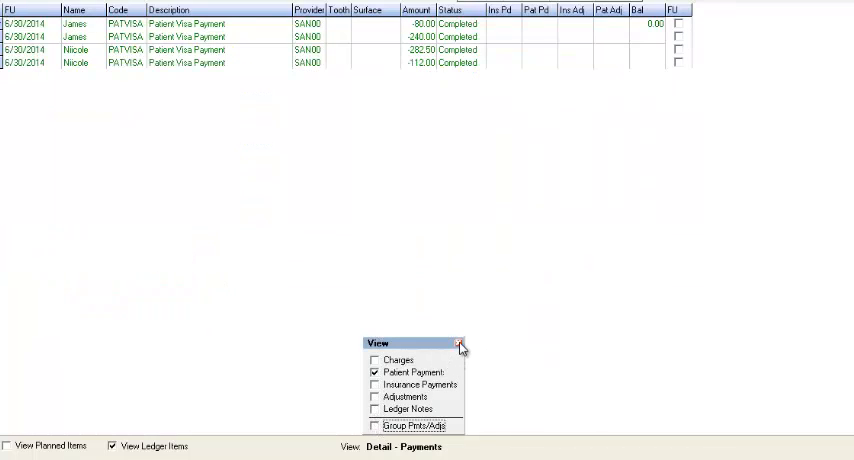
left_click(460, 344)
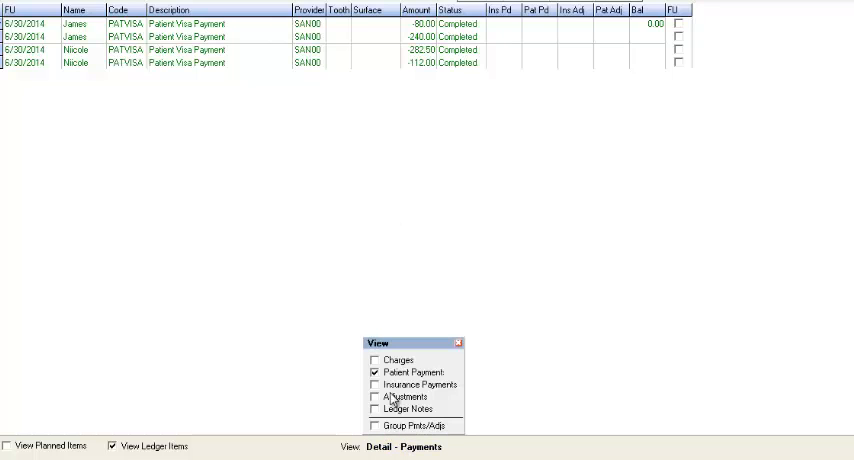
left_click(374, 384)
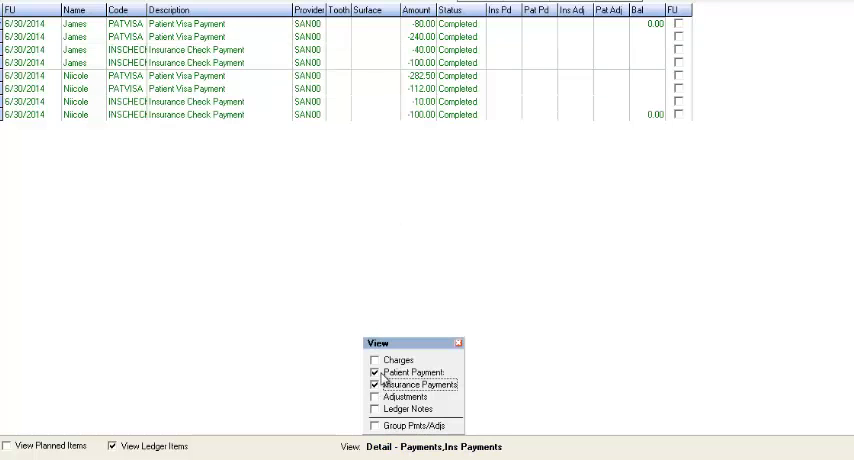
left_click(372, 360)
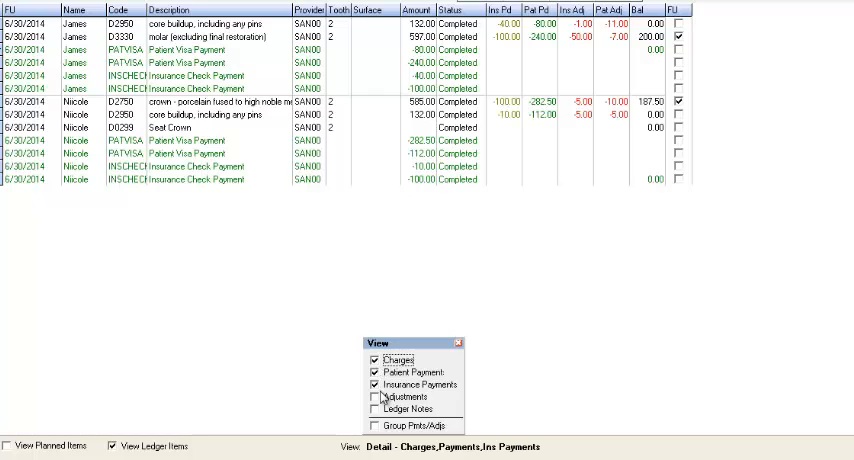
left_click(372, 396)
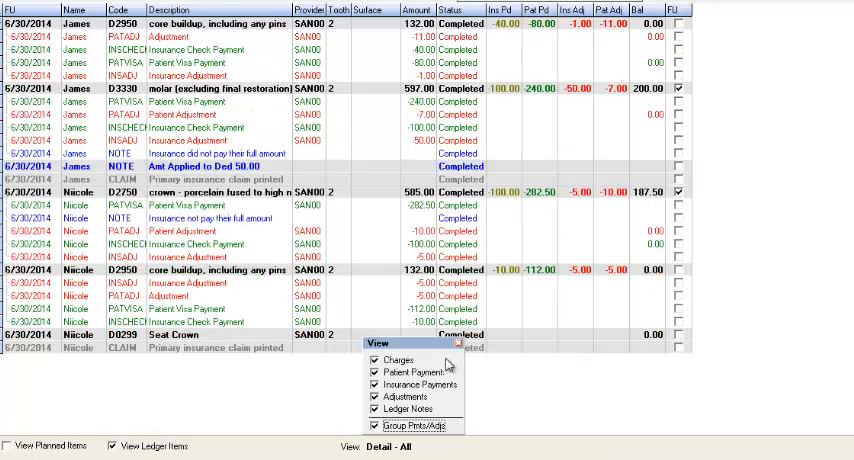
left_click(396, 424)
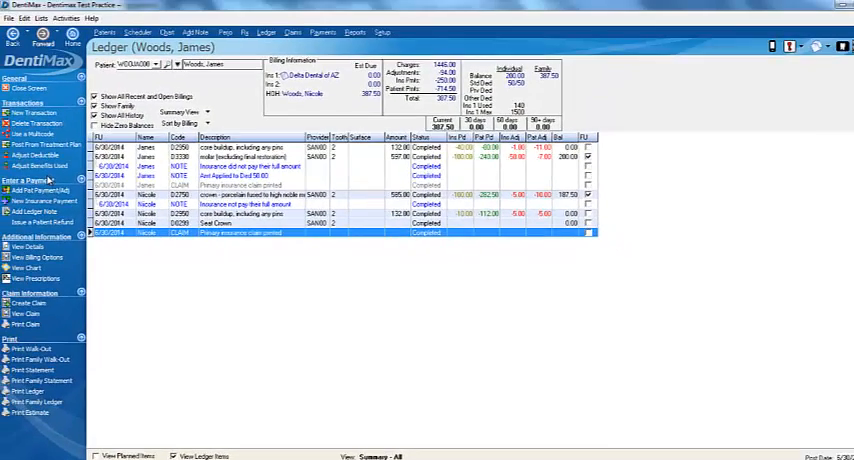
Add the Emergency Exam multi-code procedures for James and create an insurance claim from them.
left_click(36, 132)
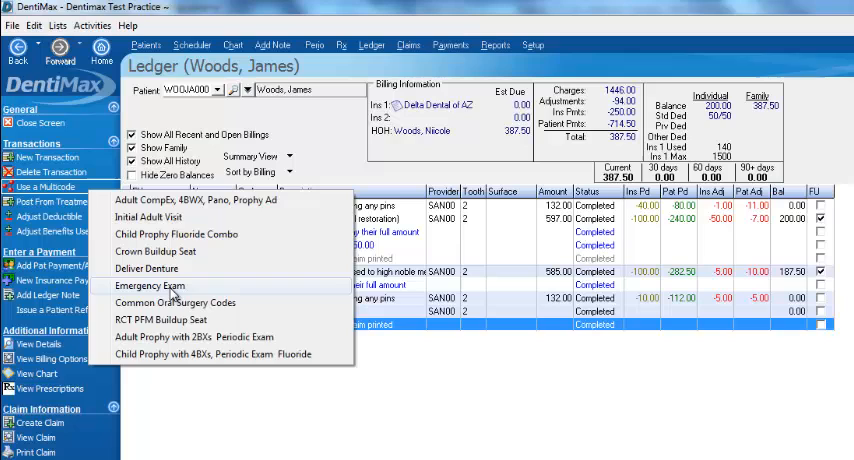
left_click(148, 284)
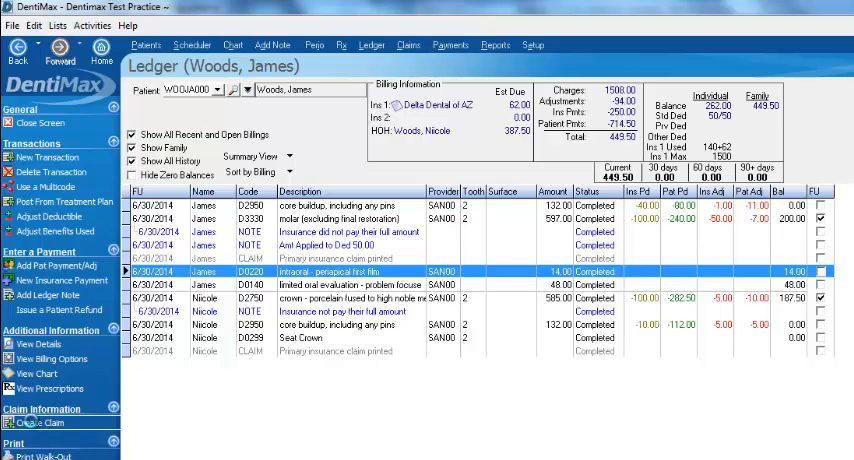
left_click(42, 424)
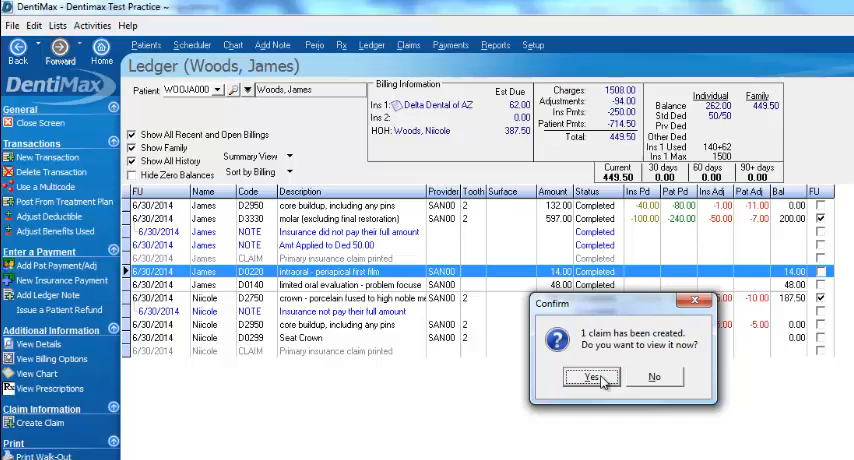
left_click(654, 376)
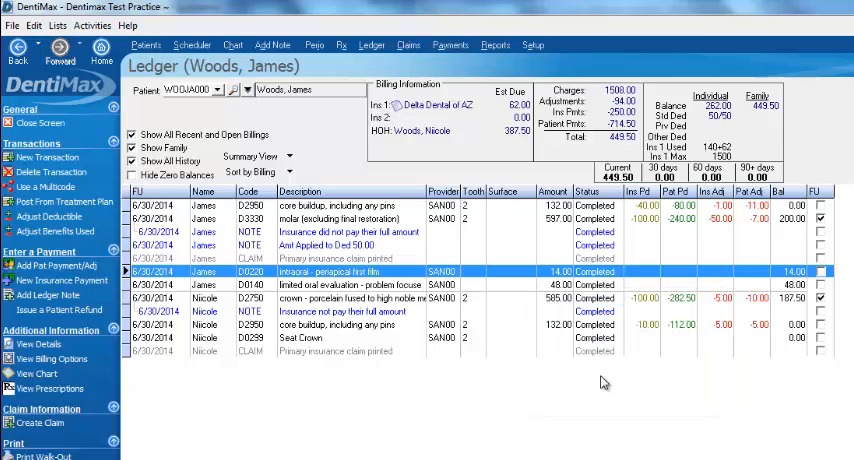